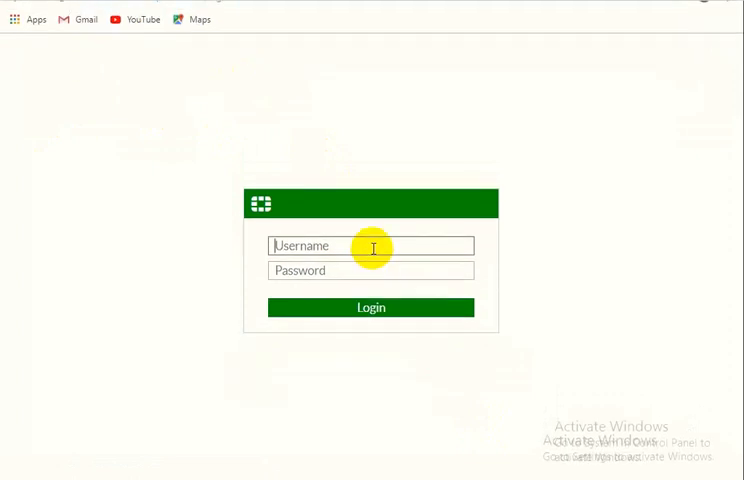
Log in to the FortiGate as admin and open the main dashboard
{"action": "type", "text": "admin"}
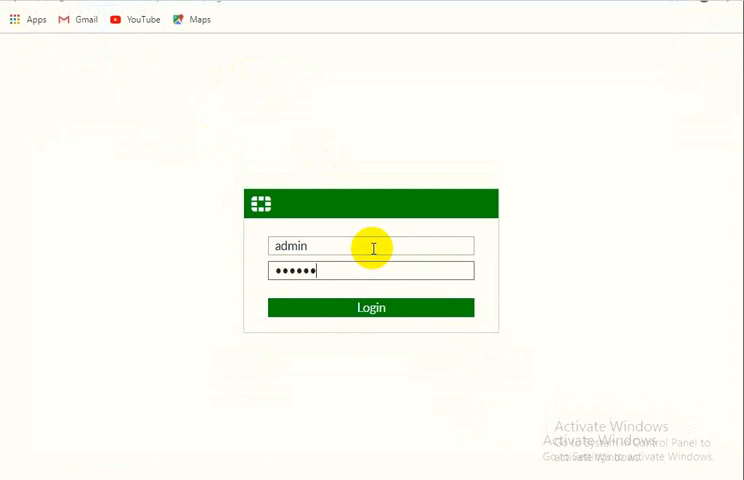
{"action": "left_click", "coordinate": [370, 307]}
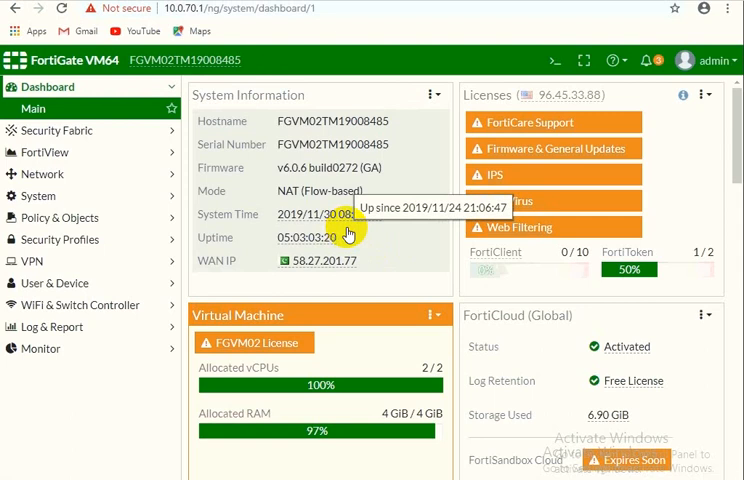
{"action": "left_click", "coordinate": [490, 468]}
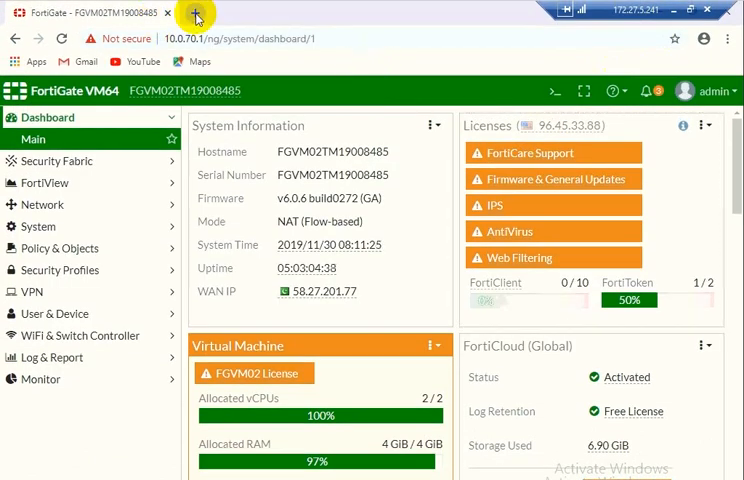
Load bbc.com and alibaba.com in new Chrome tabs, then return to the FortiGate tab
{"action": "left_click", "coordinate": [192, 12]}
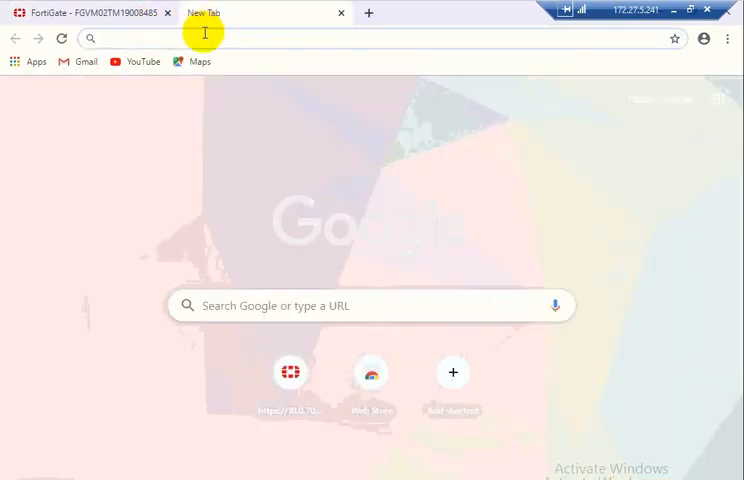
{"action": "type", "text": "bbc.com"}
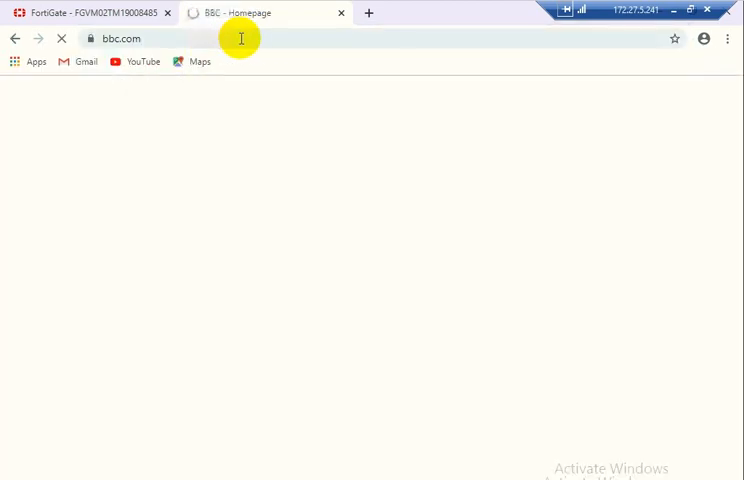
{"action": "mouse_move", "coordinate": [298, 38]}
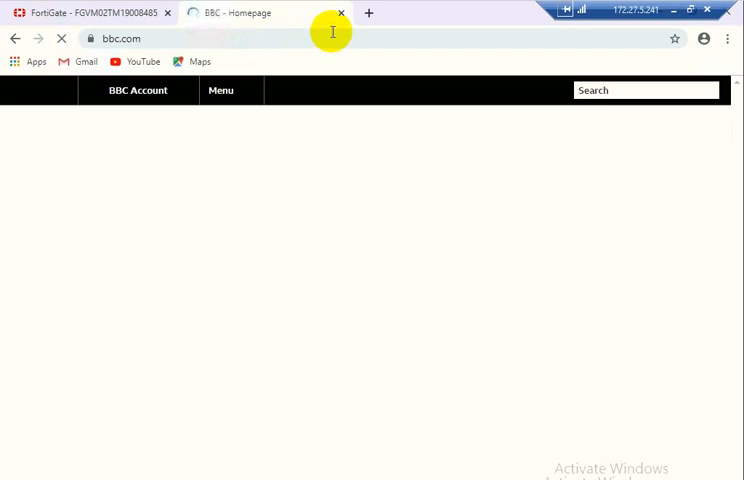
{"action": "type", "text": "a"}
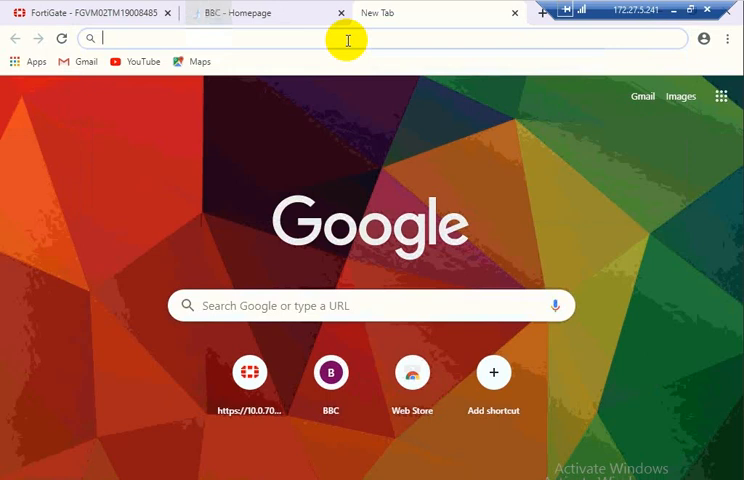
{"action": "type", "text": "alibaba.com"}
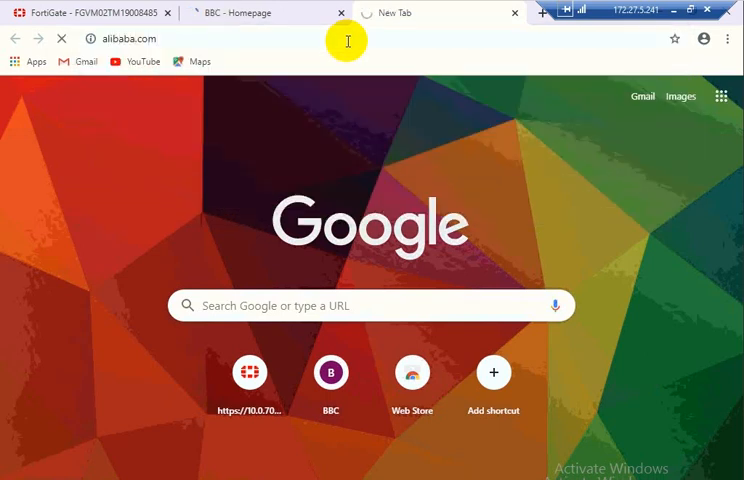
{"action": "mouse_move", "coordinate": [302, 131]}
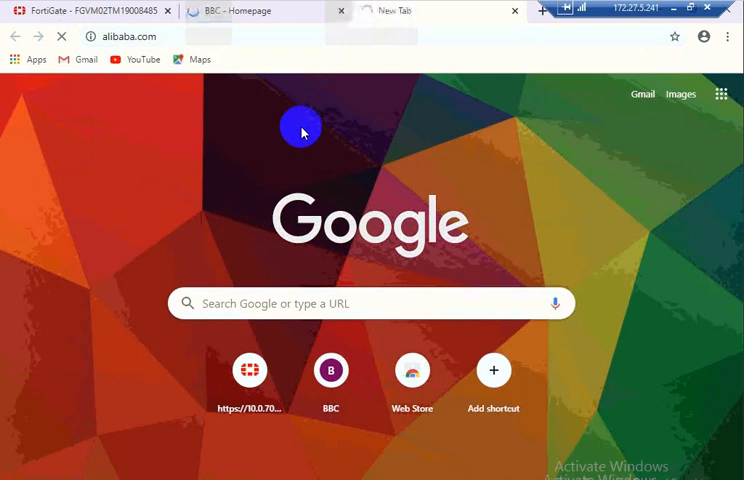
{"action": "mouse_move", "coordinate": [337, 127]}
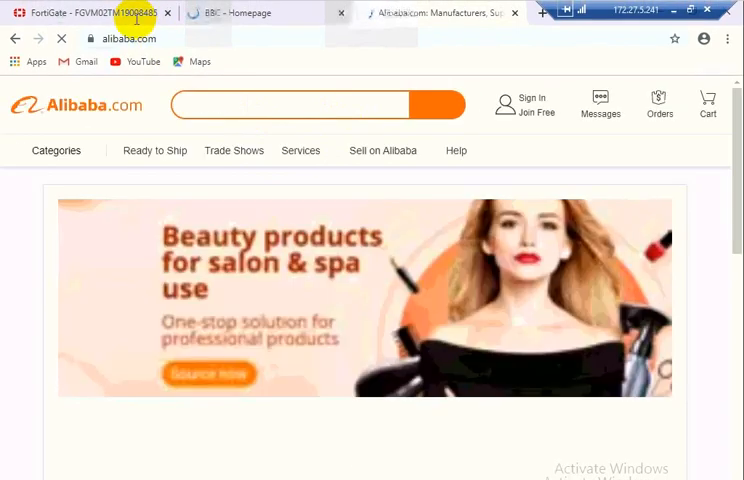
{"action": "left_click", "coordinate": [90, 12]}
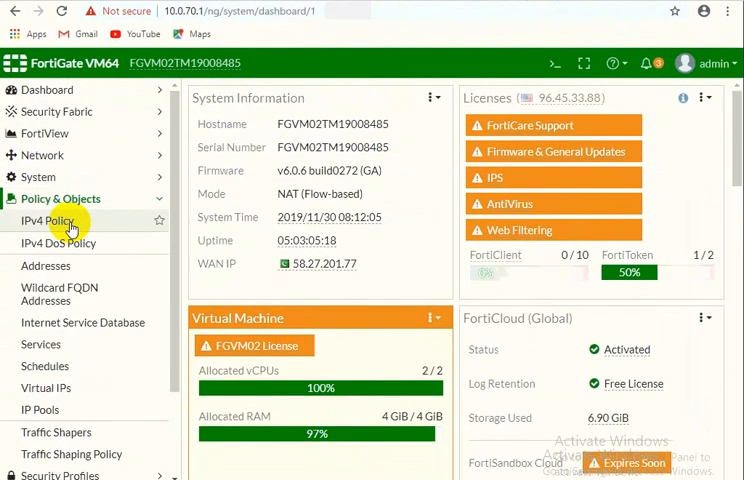
Open the IPv4 Policy list and start editing the Outside-Internet policy
{"action": "left_click", "coordinate": [48, 220]}
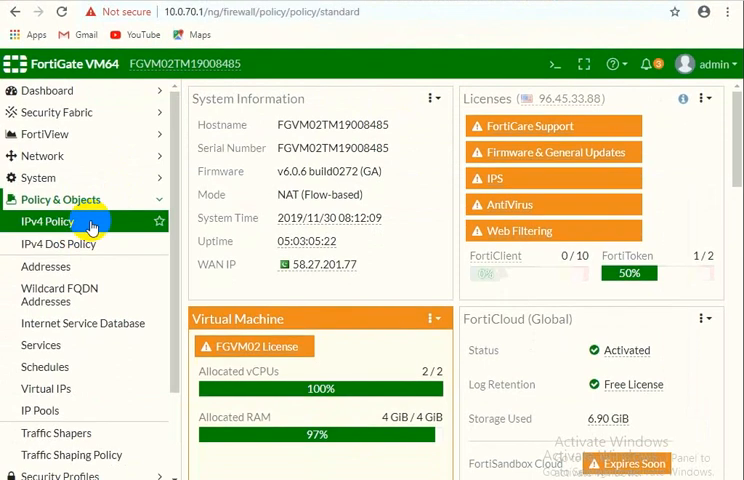
{"action": "left_click", "coordinate": [48, 221]}
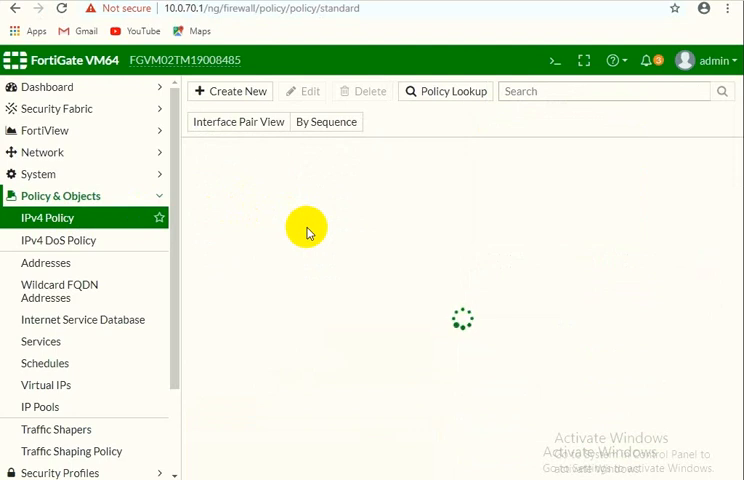
{"action": "left_click", "coordinate": [326, 122]}
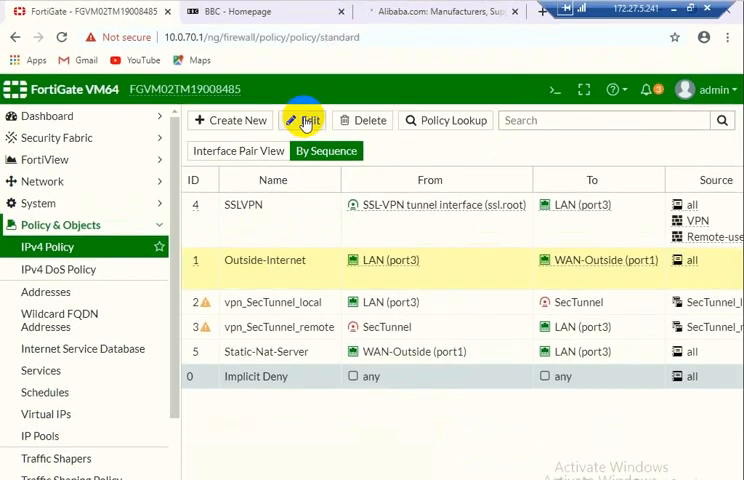
{"action": "left_click", "coordinate": [302, 120]}
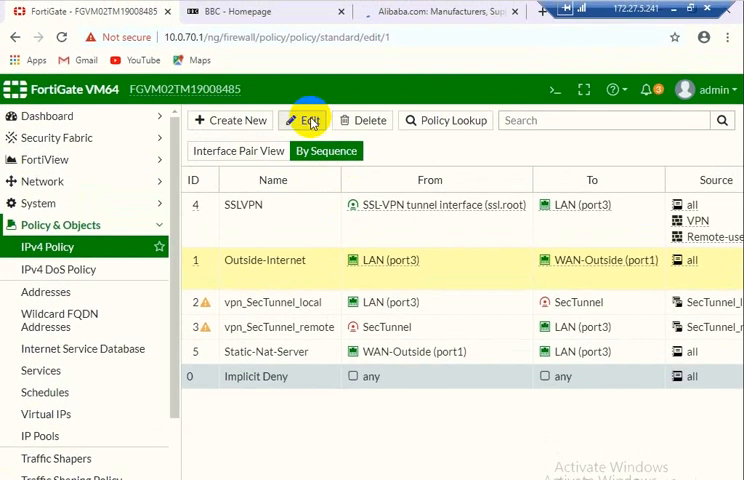
Open the Outside-Internet edit page and scroll down to its Security Profiles section
{"action": "left_click", "coordinate": [303, 120]}
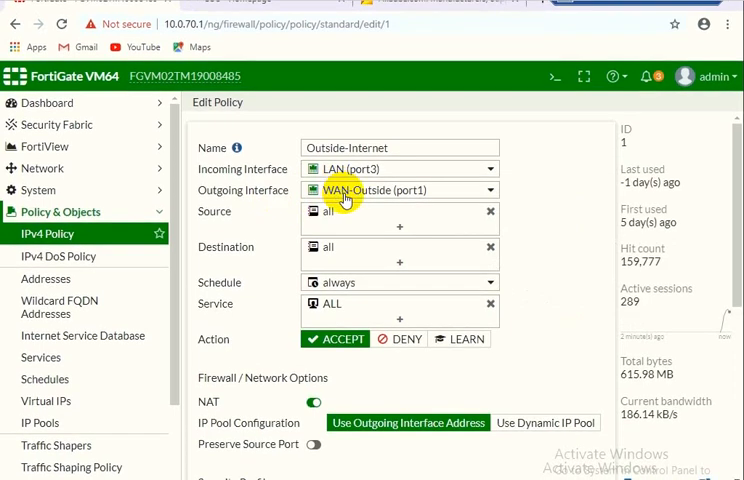
{"action": "mouse_move", "coordinate": [375, 197]}
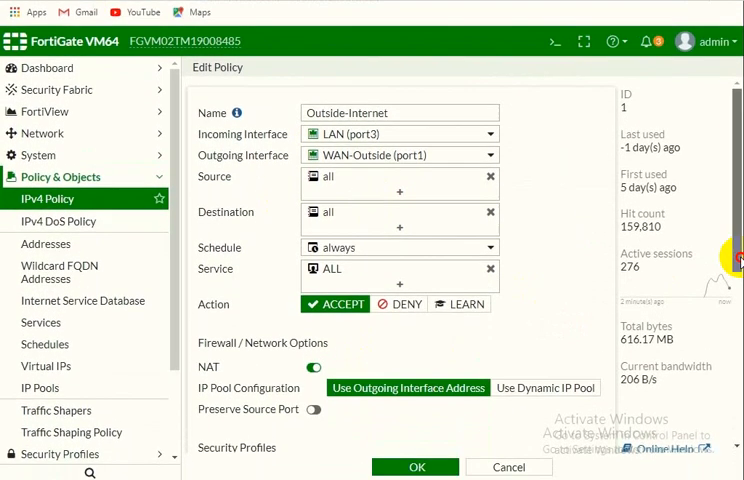
{"action": "scroll", "scroll_direction": "down", "scroll_amount": 3}
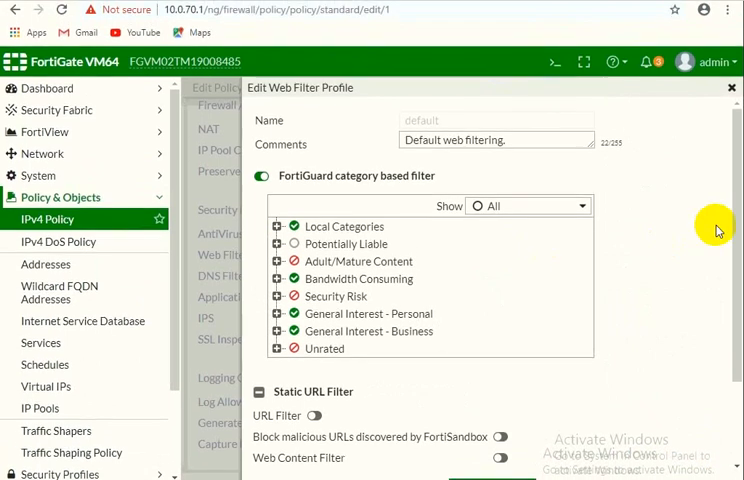
Enable the Static URL Filter toggle in the default web filter profile
{"action": "scroll", "scroll_direction": "down", "scroll_amount": 3}
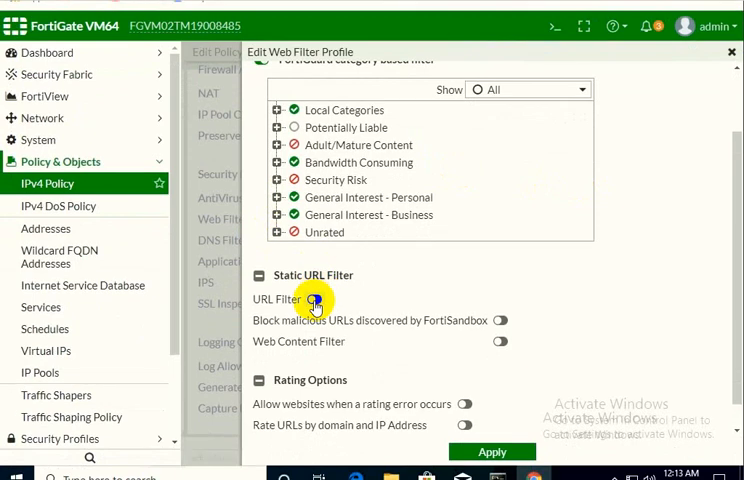
{"action": "left_click", "coordinate": [314, 295]}
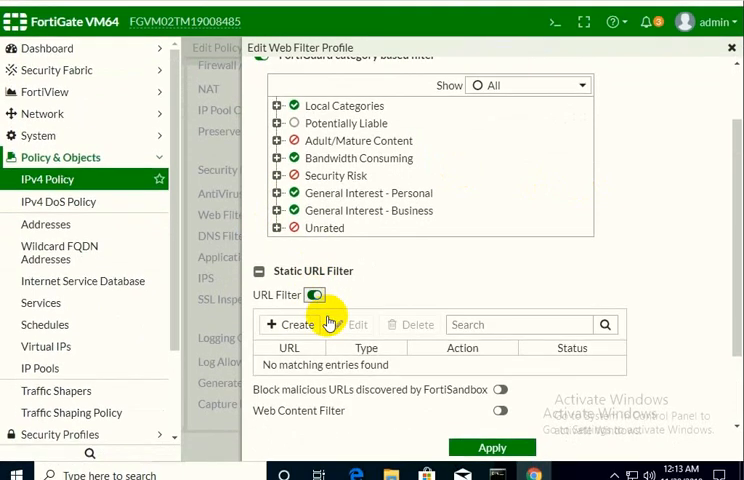
Add a blocking URL filter entry for *alibaba.com
{"action": "left_click", "coordinate": [291, 324]}
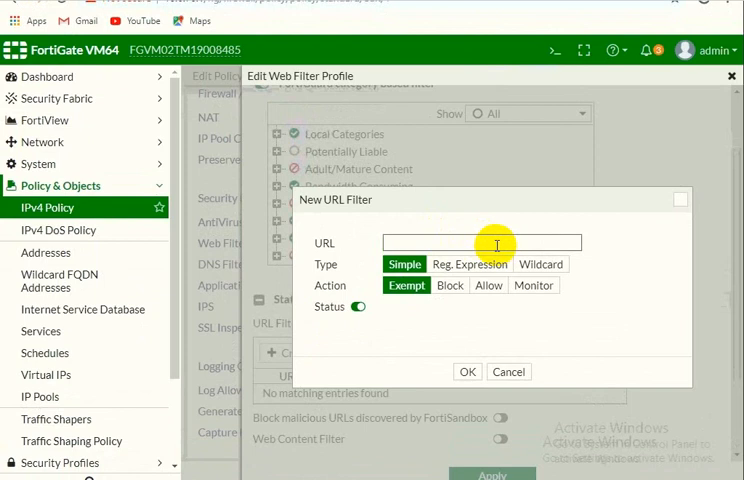
{"action": "type", "text": "*all"}
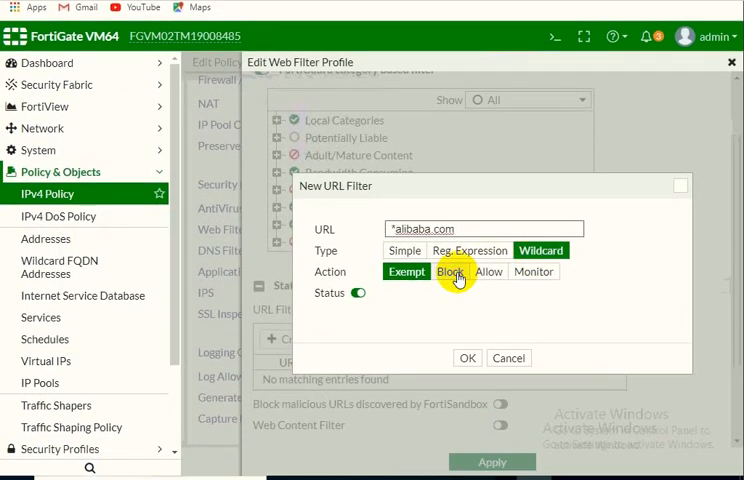
{"action": "left_click", "coordinate": [450, 273]}
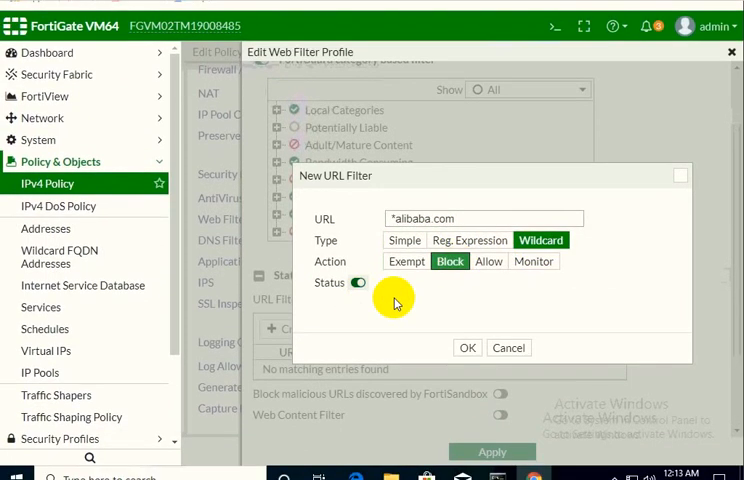
{"action": "left_click", "coordinate": [467, 347]}
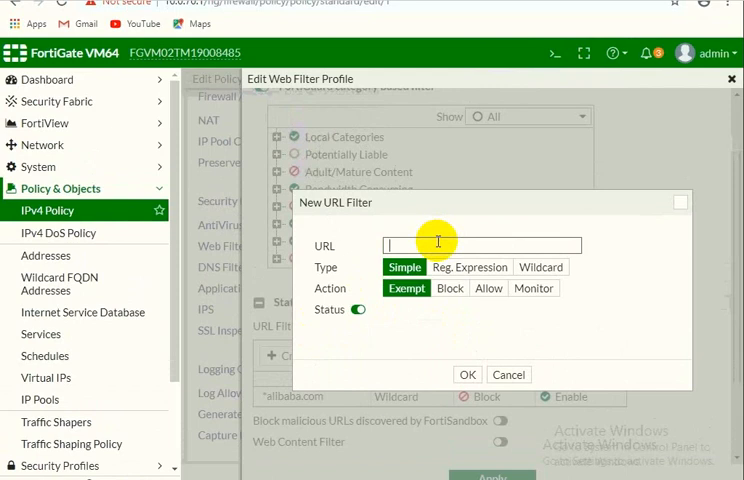
Add a wildcard blocking URL filter entry for *.bbc.com
{"action": "type", "text": "*"}
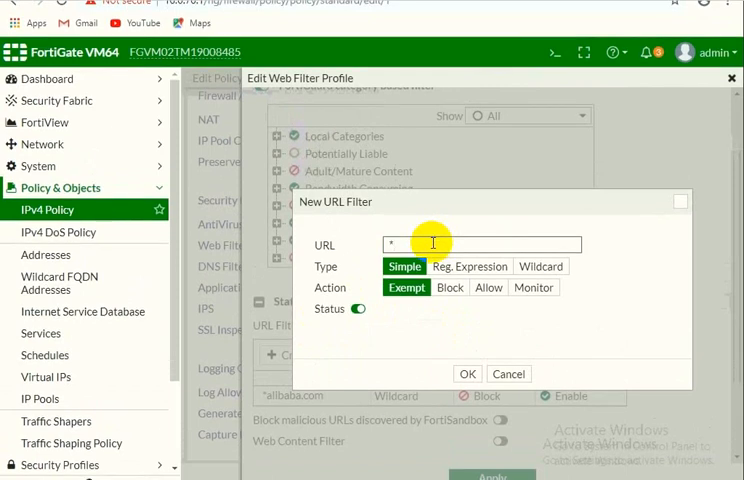
{"action": "type", "text": "*.bbc.com"}
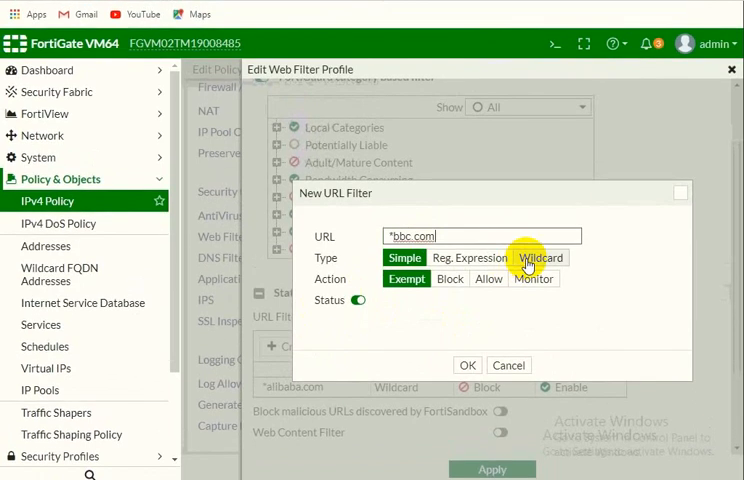
{"action": "left_click", "coordinate": [540, 258]}
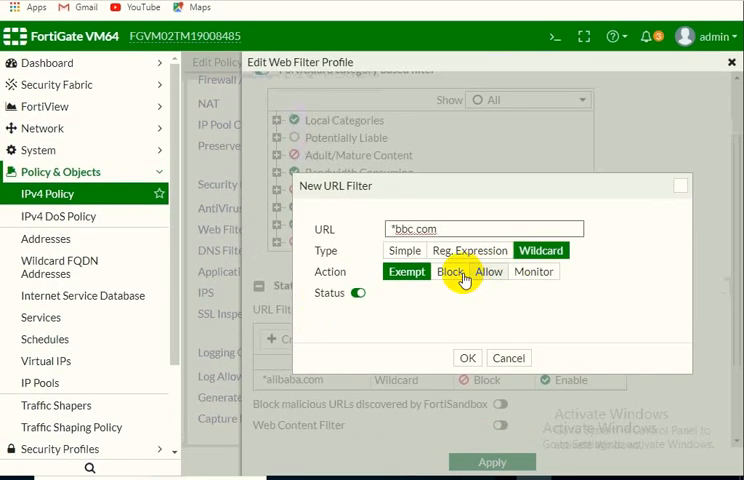
{"action": "left_click", "coordinate": [451, 271]}
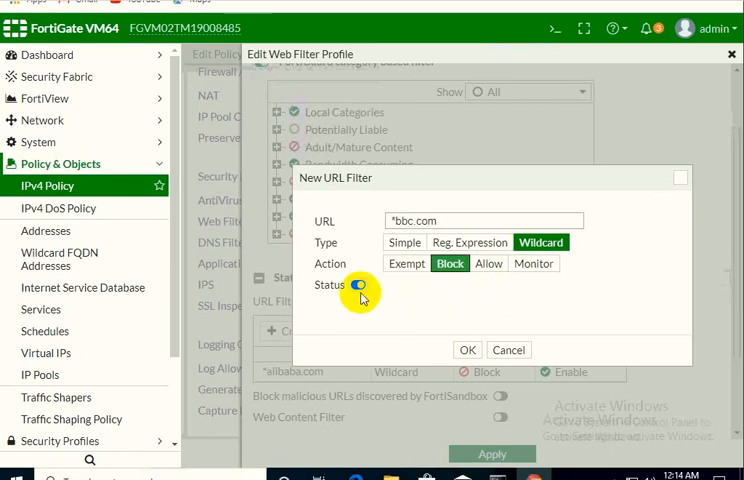
{"action": "left_click", "coordinate": [467, 349]}
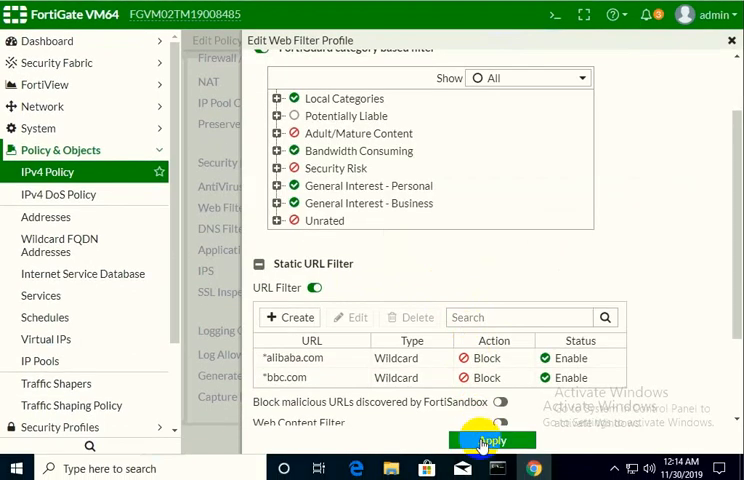
Apply the web filter profile changes and save the Outside-Internet policy
{"action": "left_click", "coordinate": [492, 440]}
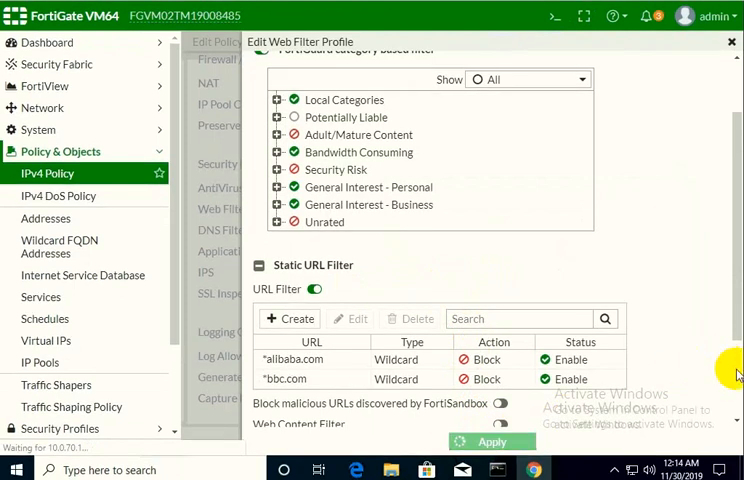
{"action": "left_click", "coordinate": [492, 441]}
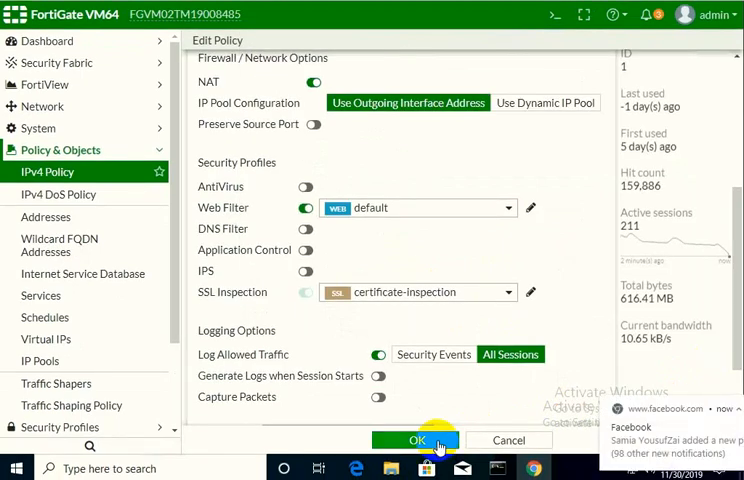
{"action": "left_click", "coordinate": [415, 440]}
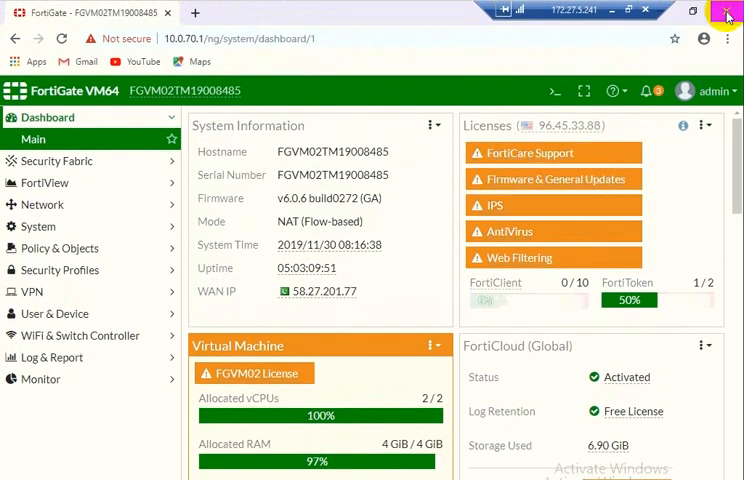
Close the Chrome window to return to the desktop
{"action": "left_click", "coordinate": [728, 16]}
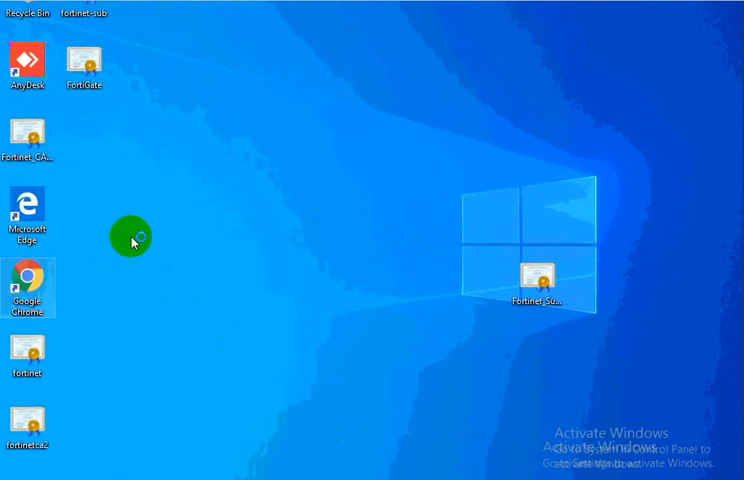
Launch Chrome from the desktop and view the FortiGuard Web Page Blocked notice for bbc.com
{"action": "double_click", "coordinate": [28, 285]}
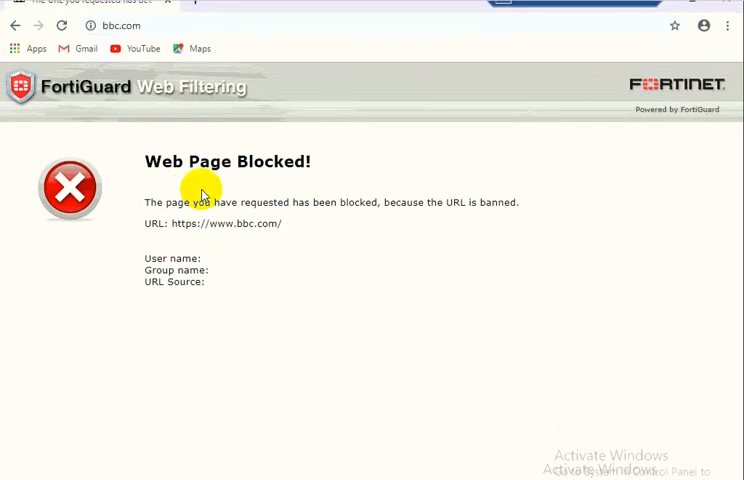
{"action": "scroll", "scroll_direction": "down", "scroll_amount": 3}
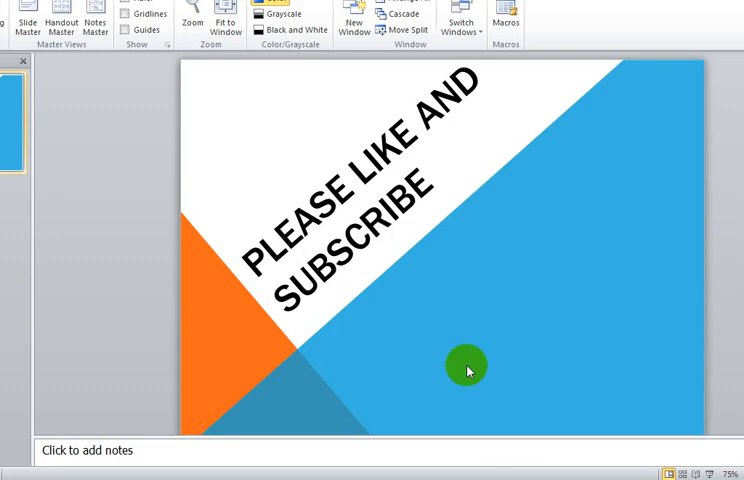
{"action": "mouse_move", "coordinate": [472, 372]}
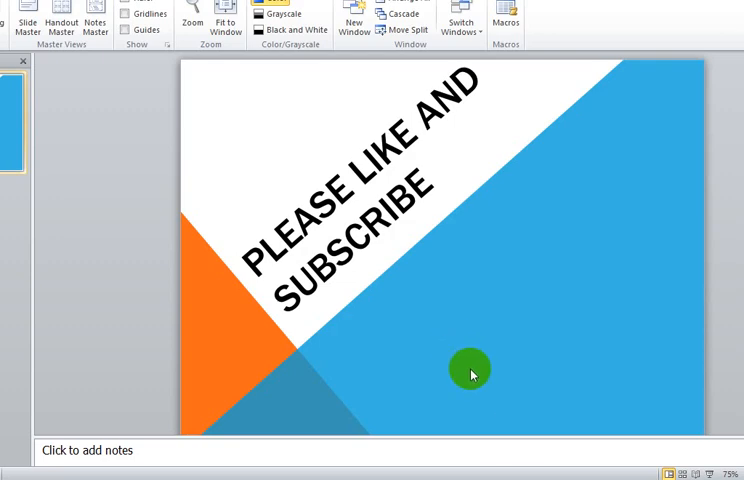